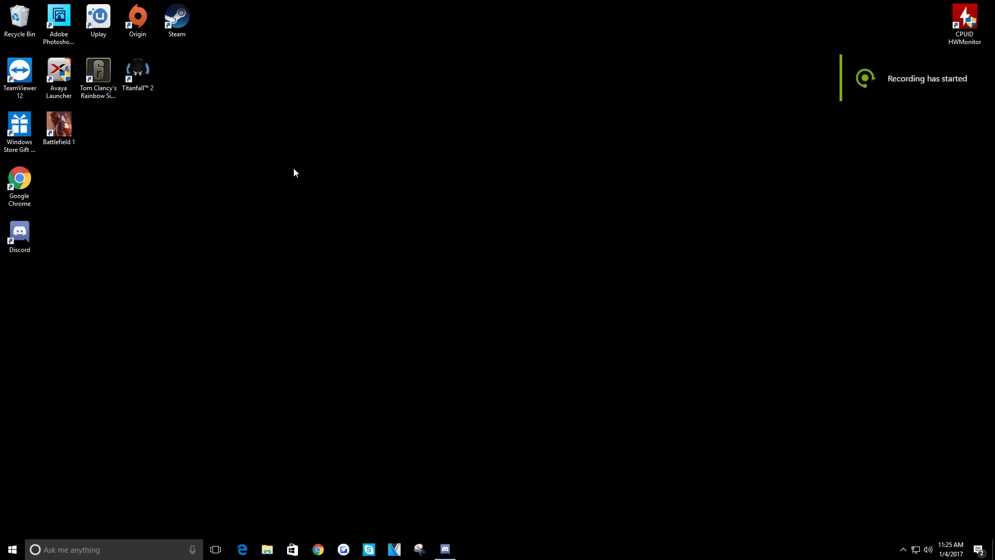
mouse_move(28, 529)
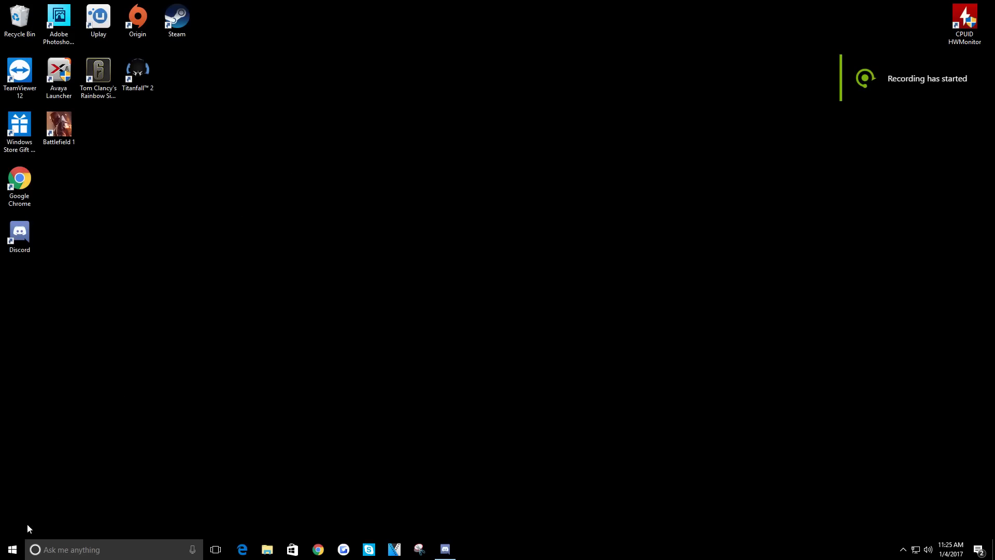
Step: Search 'fo' from the taskbar and launch Forza Horizon 3
left_click(8, 549)
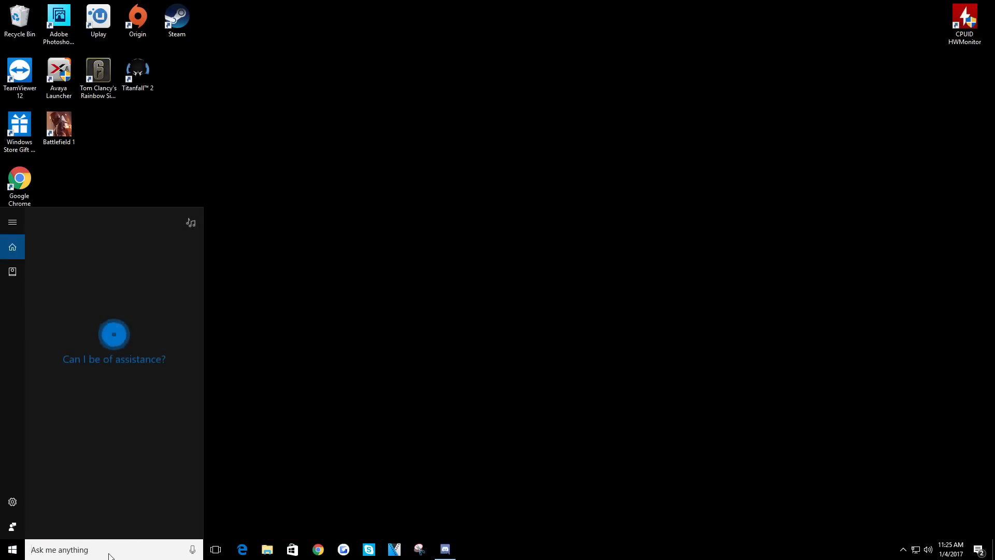
type("fo")
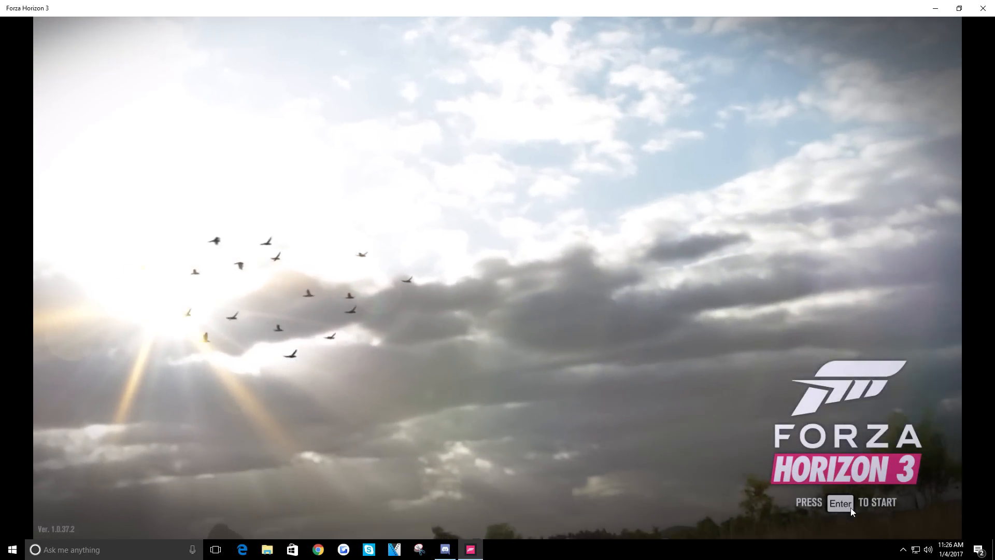
Step: Pass the title screen, then close the game at the Invalid Profile error
key("enter")
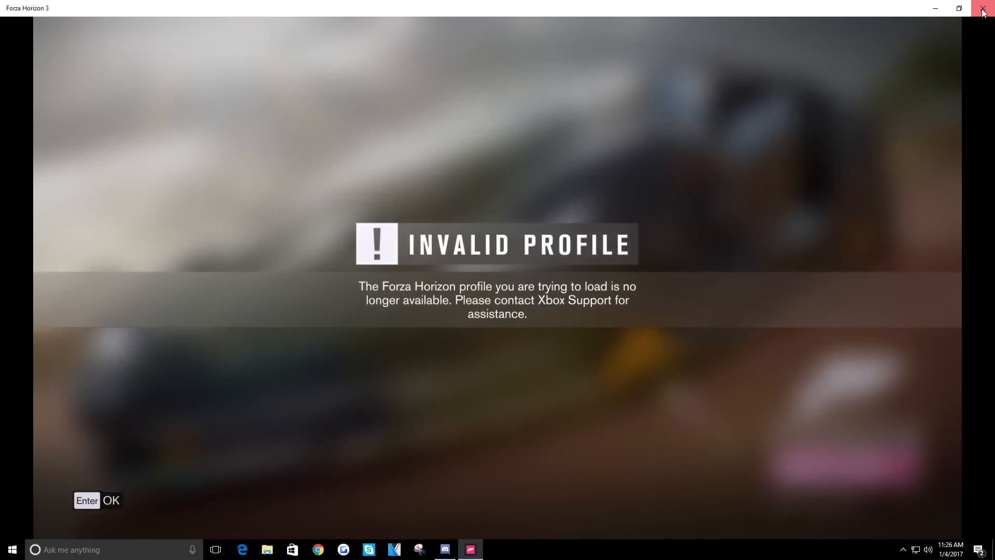
left_click(984, 9)
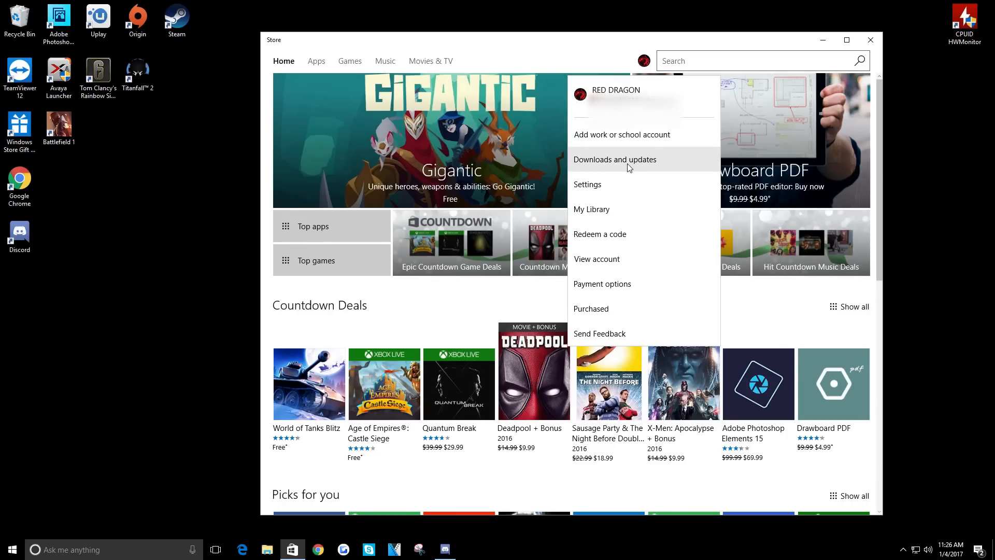
mouse_move(620, 171)
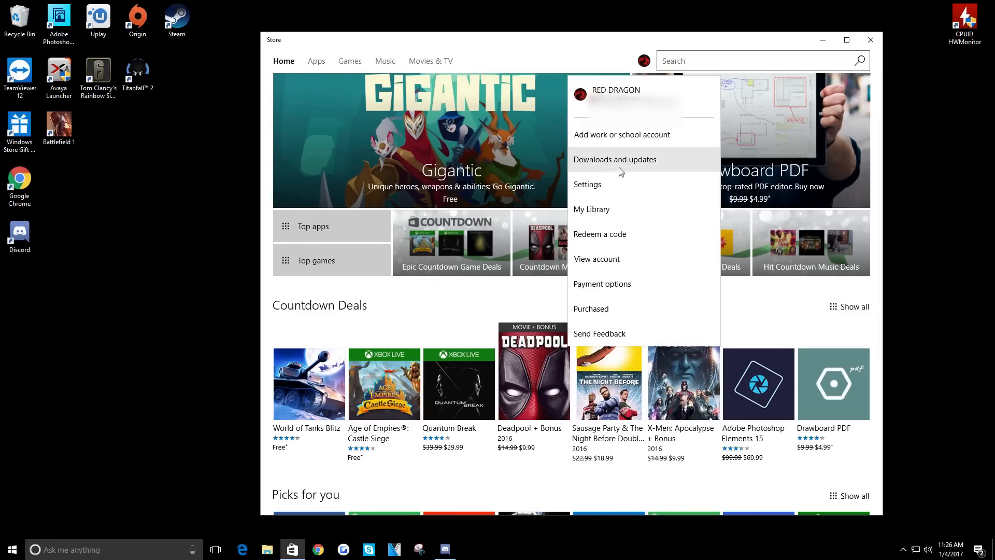
Step: Check Forza Horizon 3 under Downloads and updates, then close the Store
left_click(613, 159)
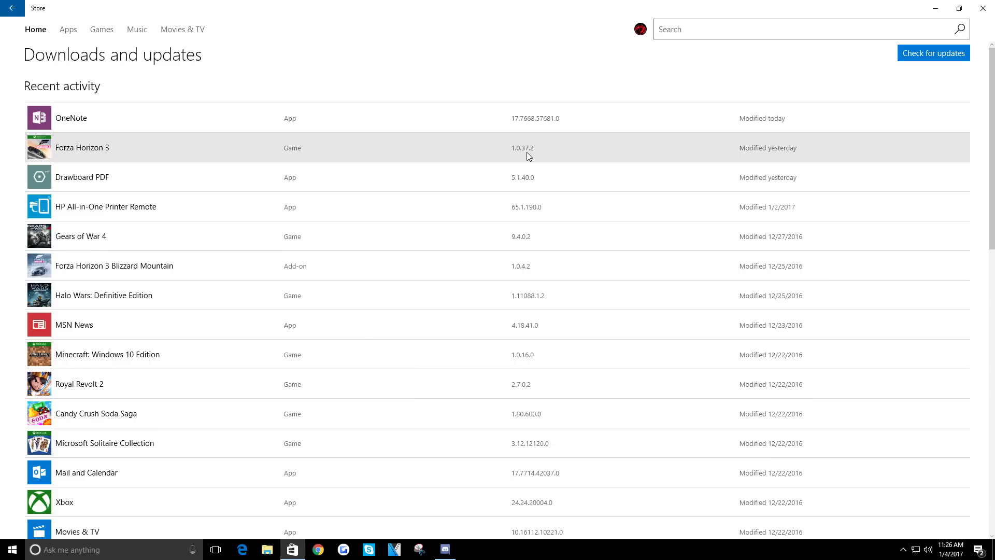
mouse_move(553, 154)
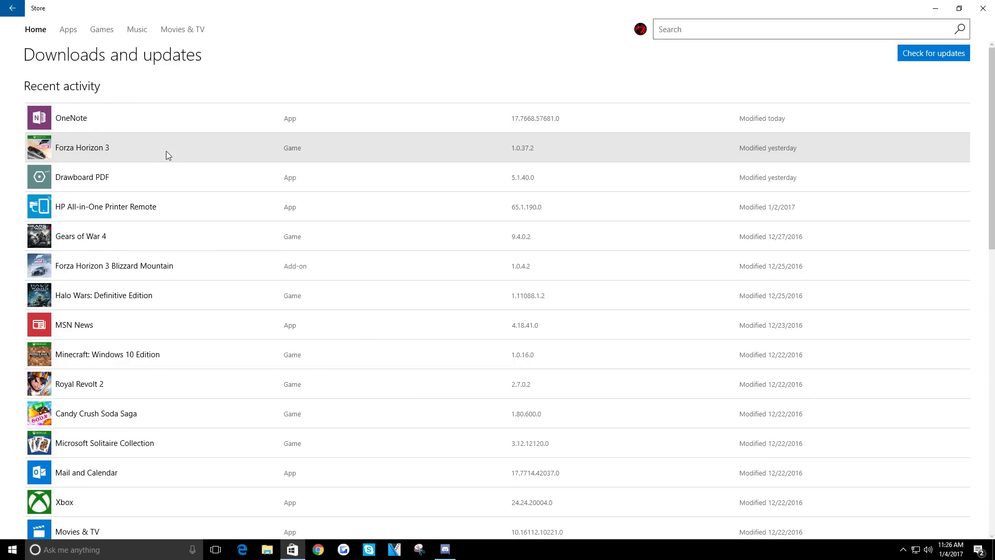
left_click(82, 147)
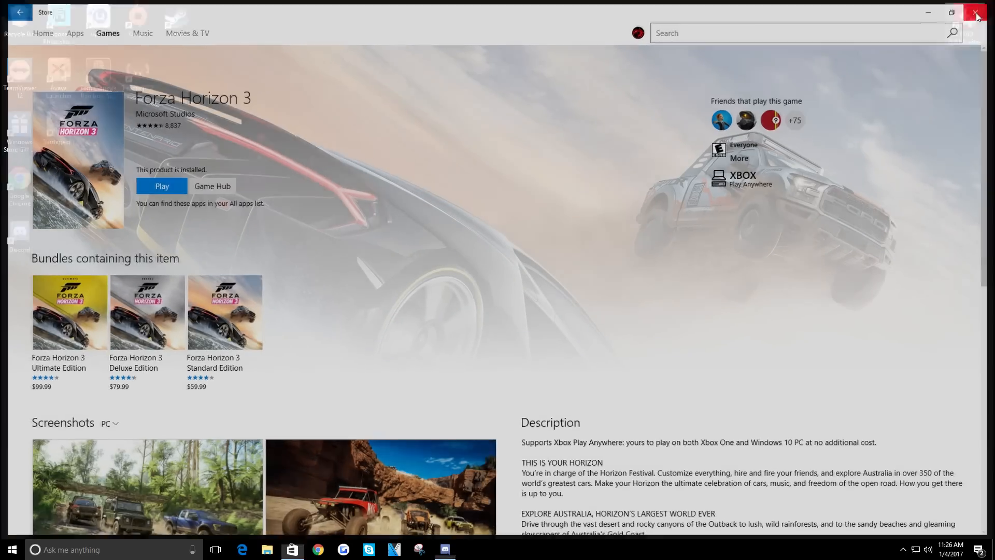
left_click(976, 12)
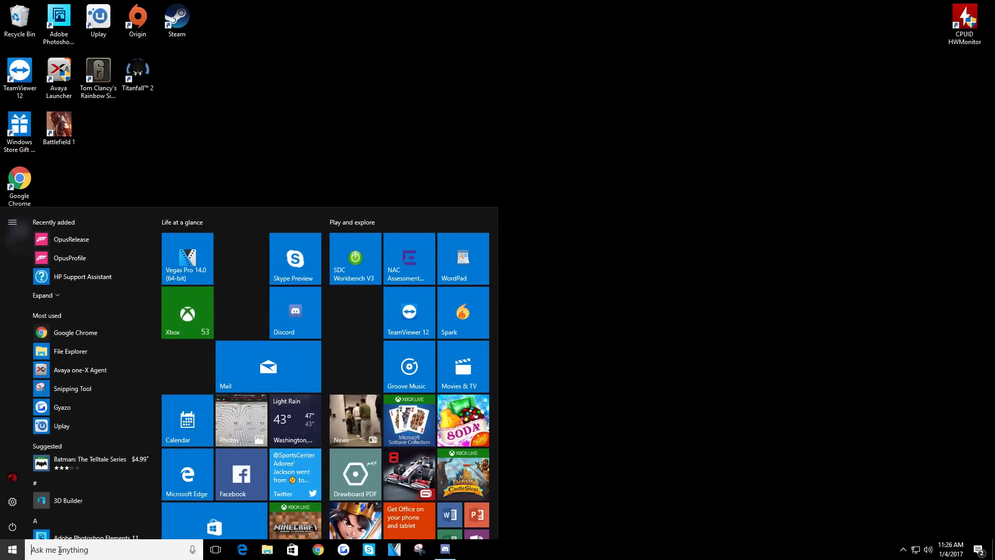
Step: Find and reopen Microsoft Store from the Start menu
type("f")
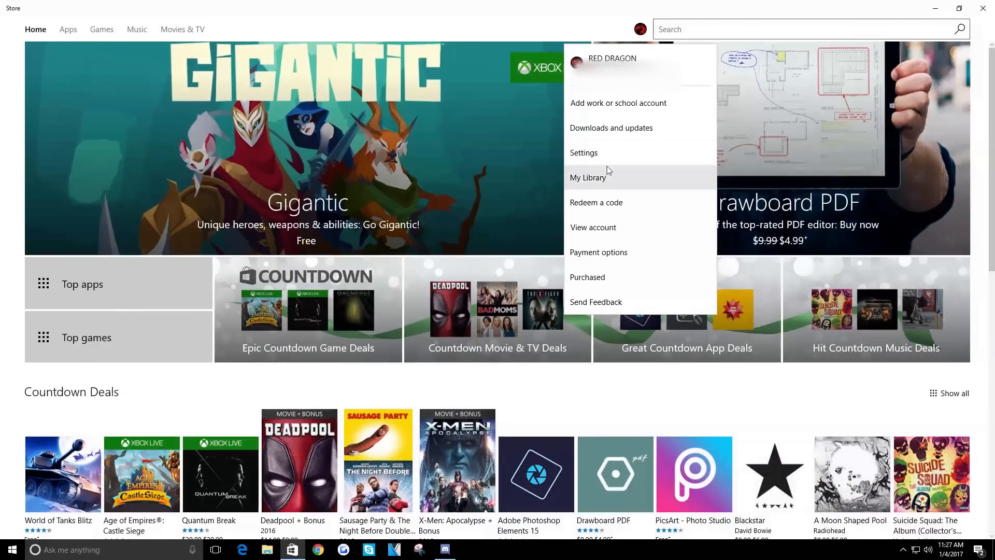
Step: Show all owned games in My Library, briefly searching 'fo' for Forza
left_click(588, 178)
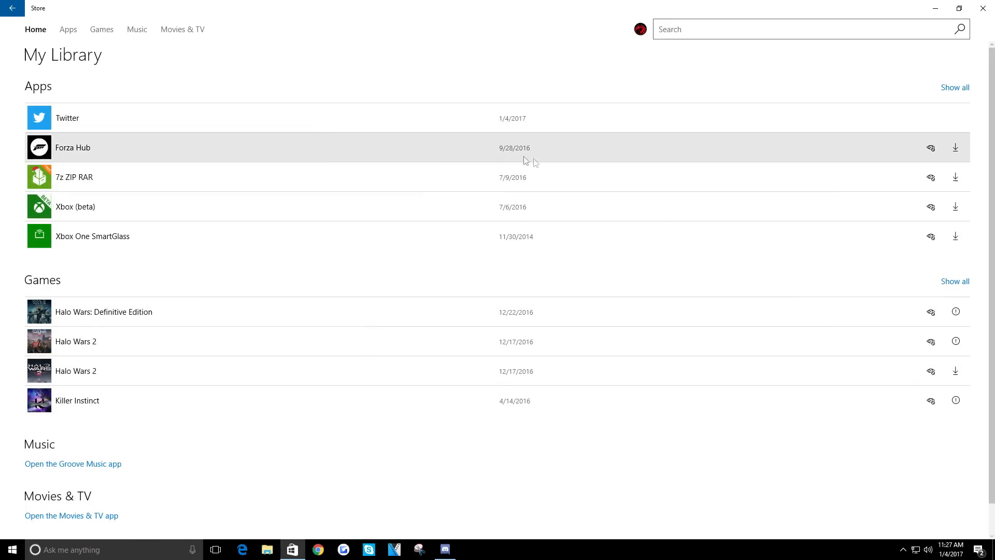
mouse_move(954, 281)
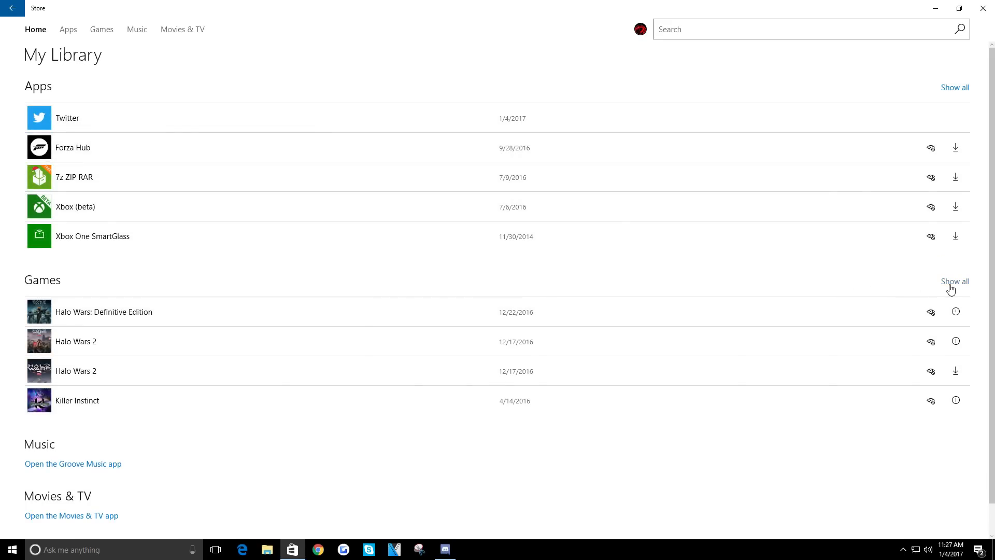
left_click(955, 281)
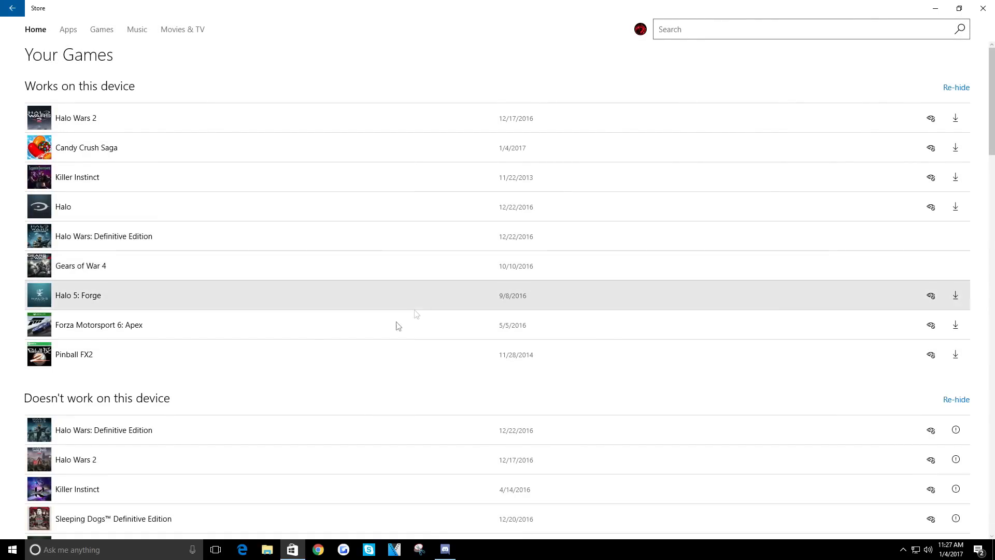
mouse_move(229, 236)
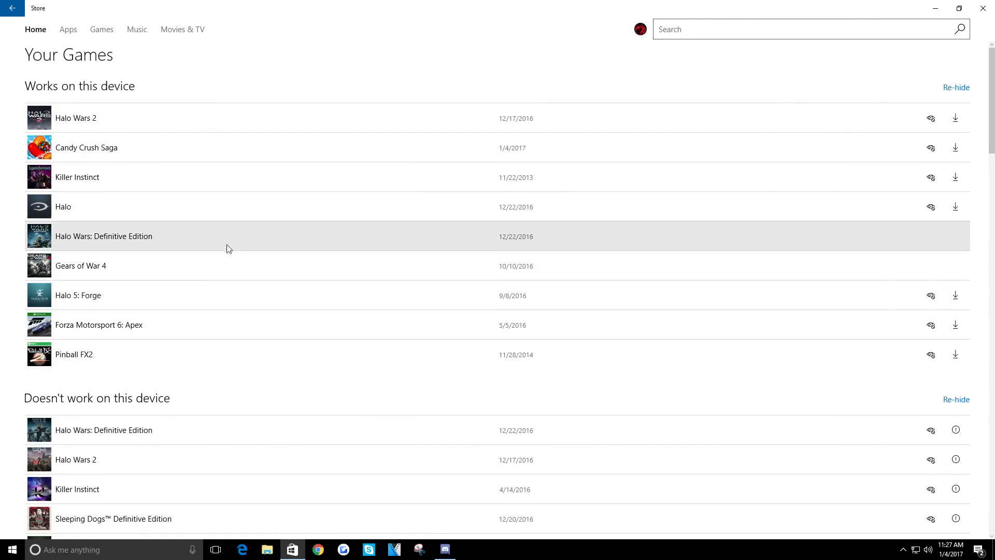
mouse_move(288, 161)
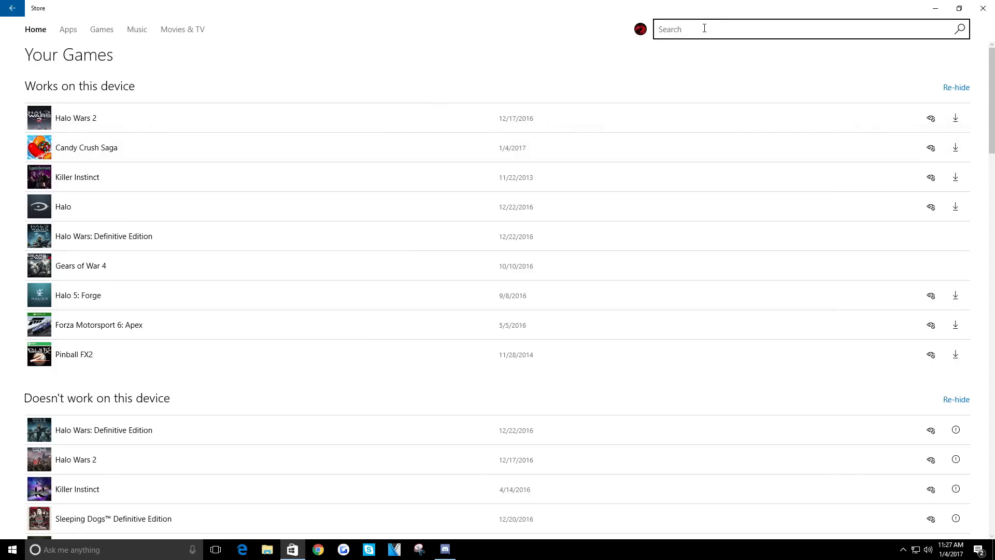
type("fo")
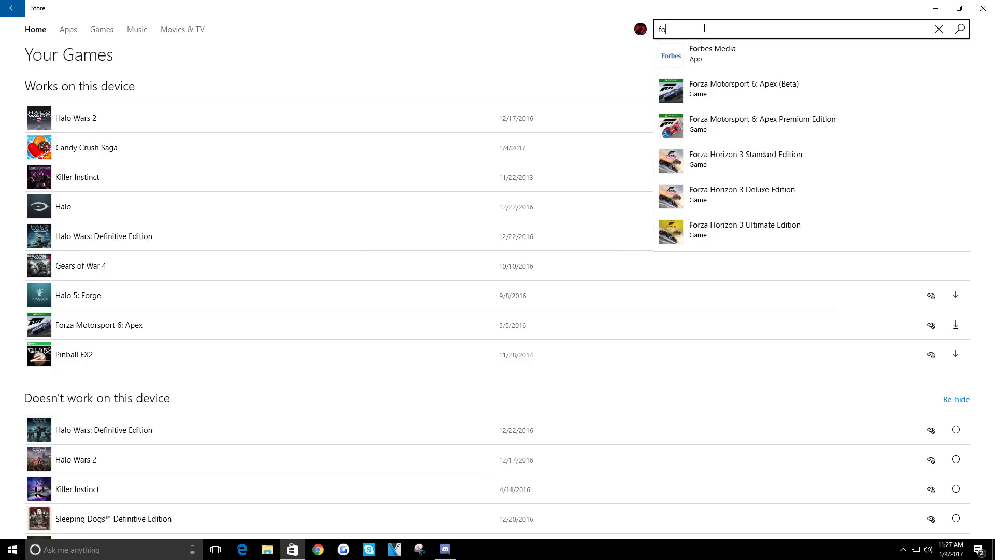
mouse_move(748, 127)
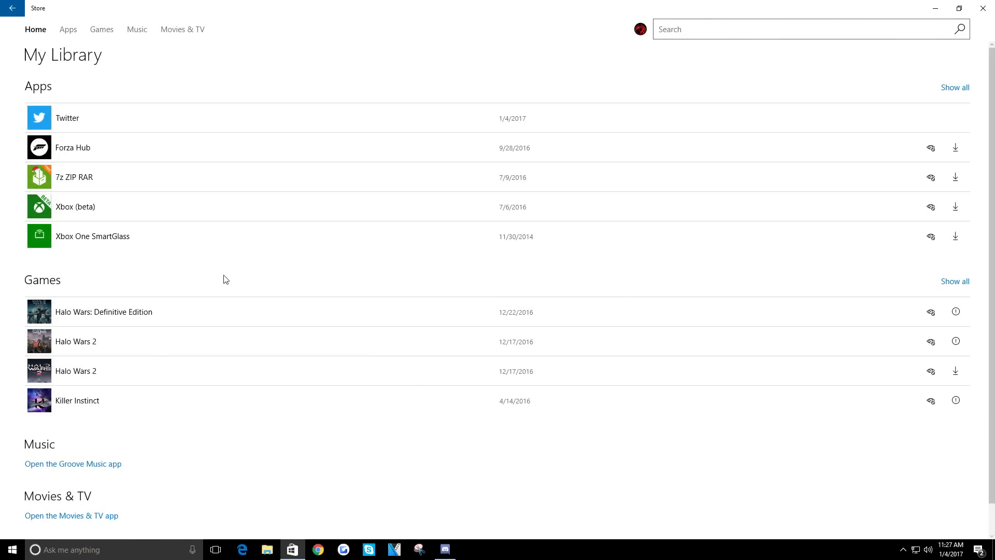
mouse_move(262, 297)
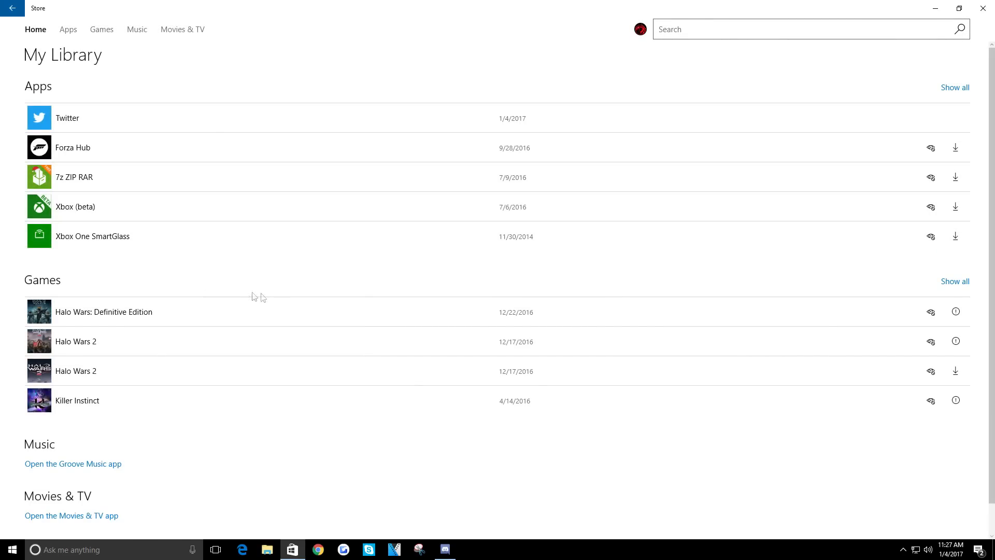
left_click(954, 280)
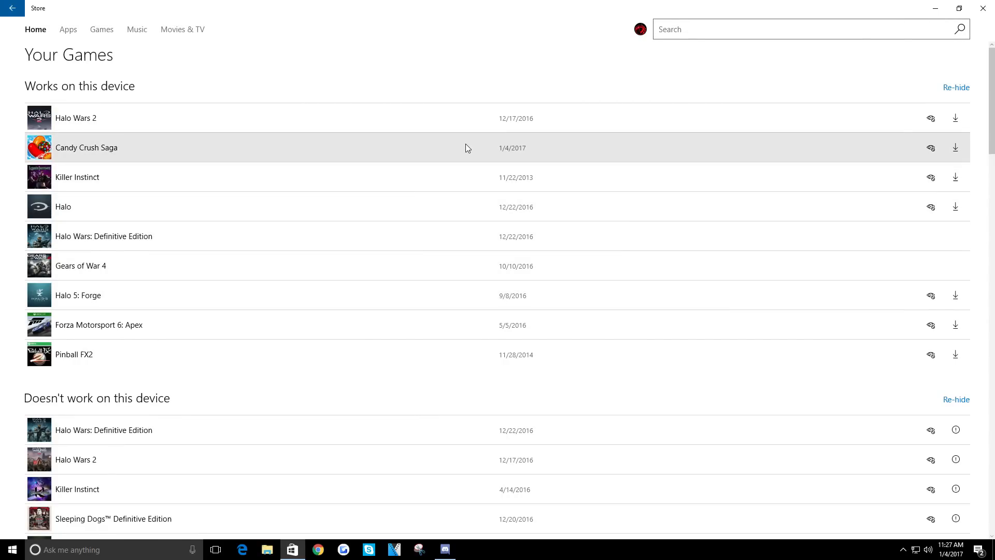
mouse_move(153, 271)
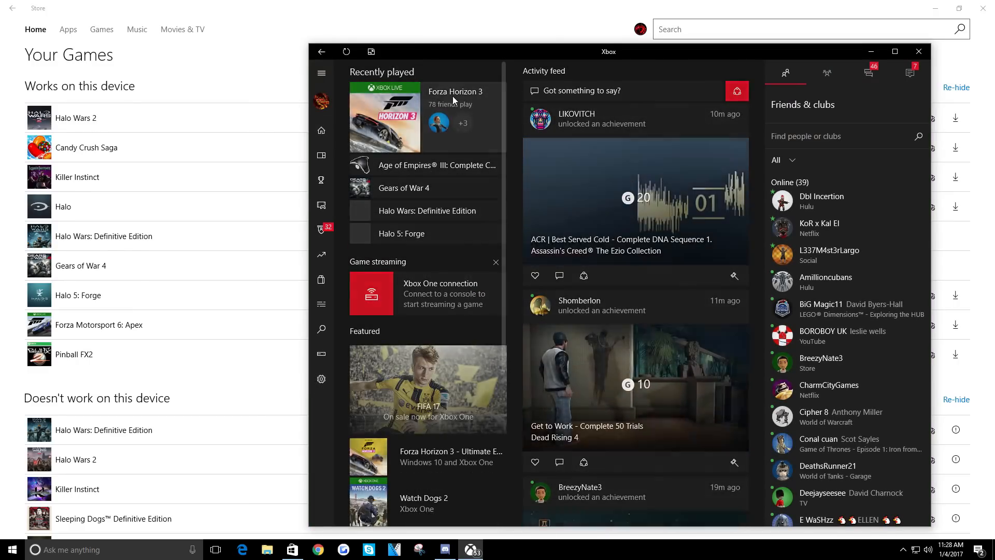
Step: Open Forza Horizon 3 from Recently played in the Xbox app
left_click(384, 117)
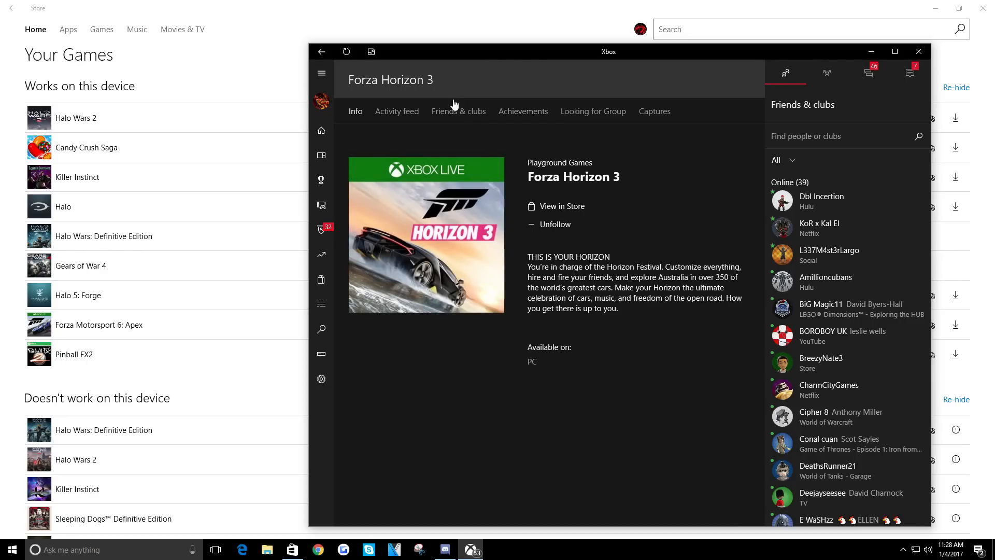
mouse_move(572, 214)
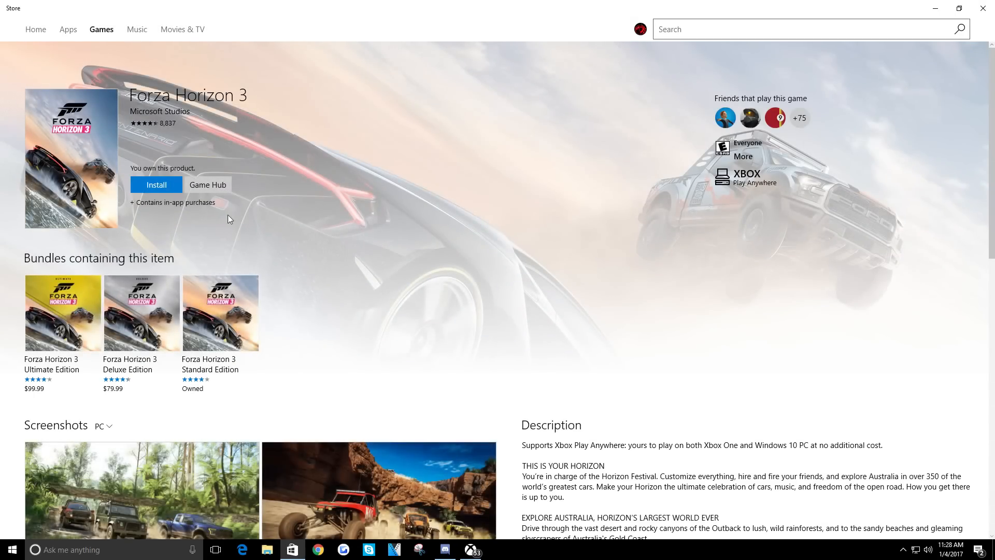
mouse_move(156, 185)
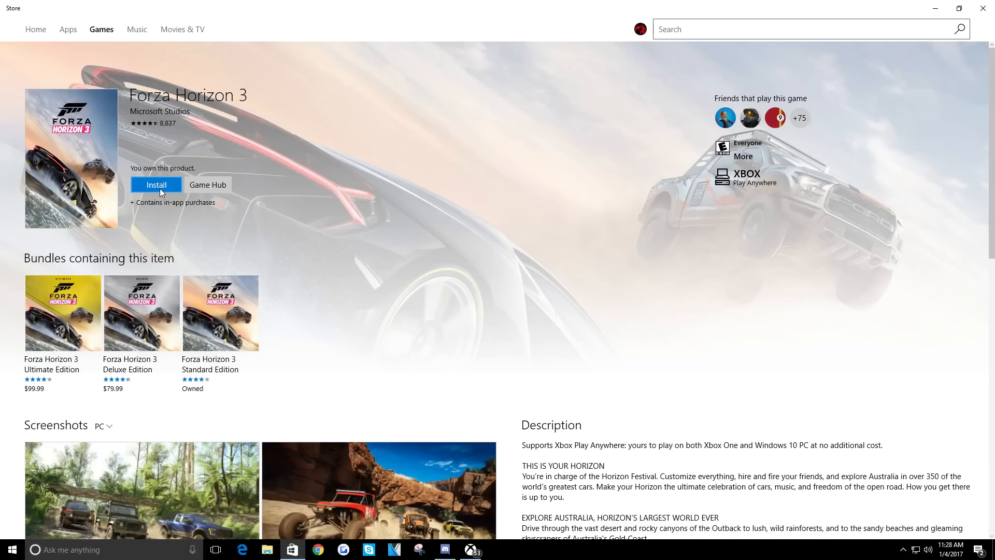
Step: Install Forza Horizon 3 with the D: drive selected as destination
left_click(156, 185)
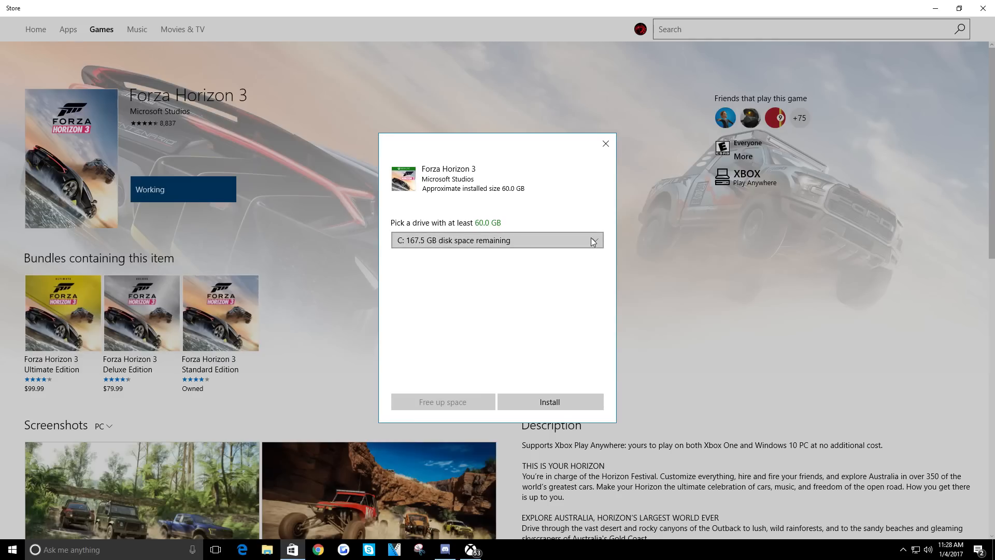
left_click(496, 240)
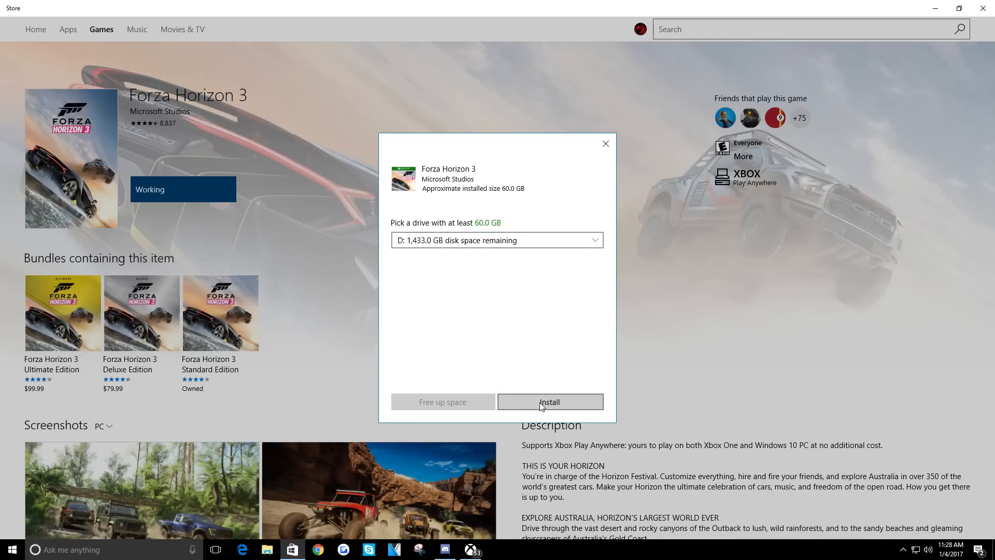
left_click(548, 401)
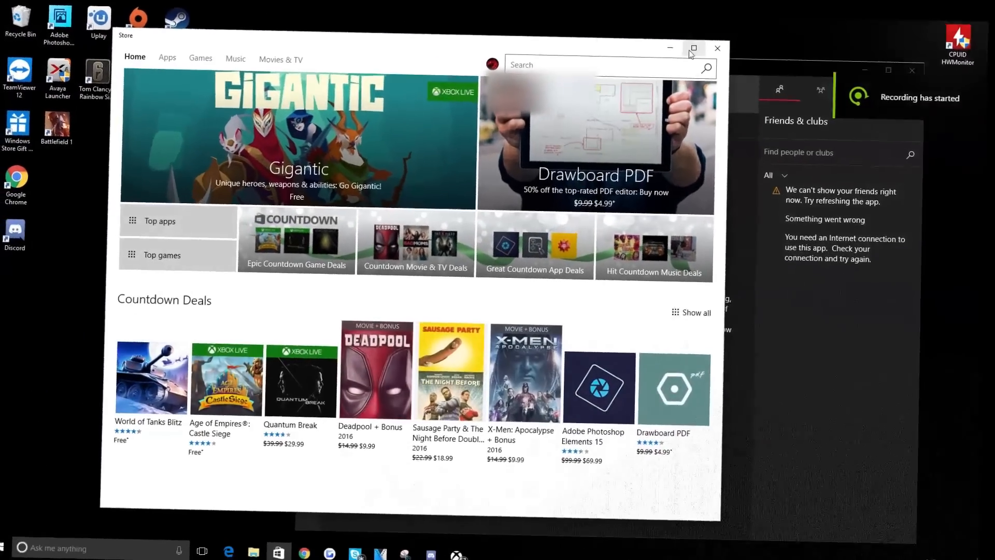
Step: Maximize the Store and open Your Games from the account menu's My Library
left_click(694, 48)
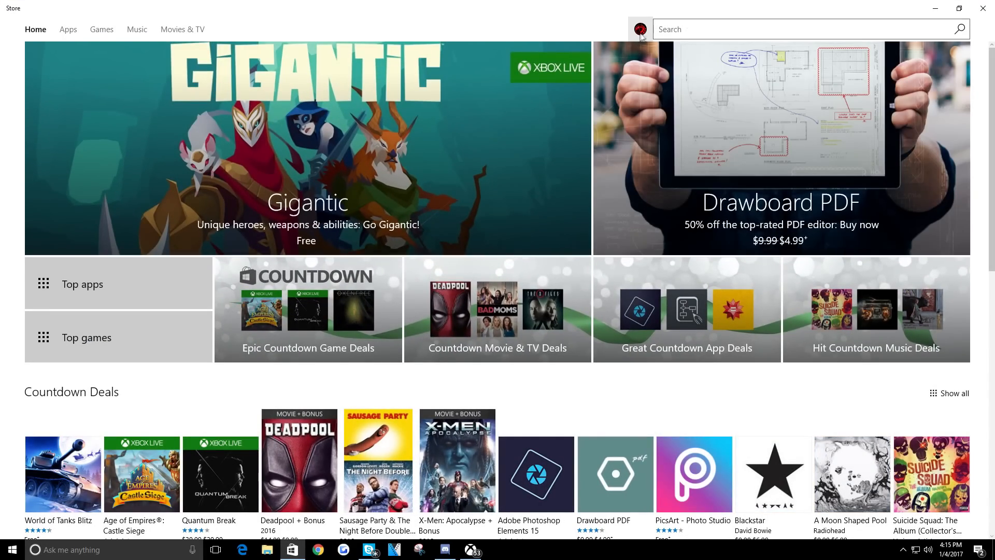
left_click(641, 29)
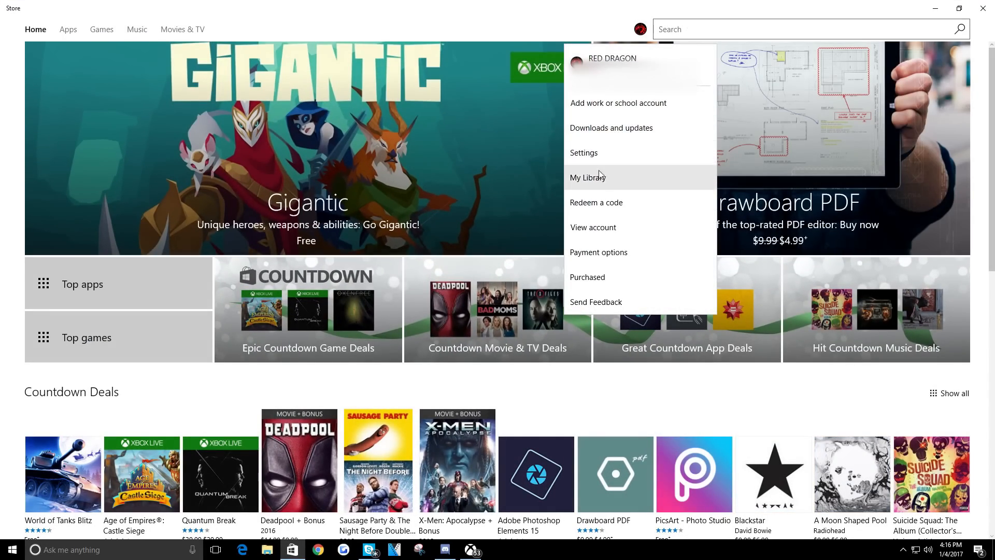
left_click(587, 178)
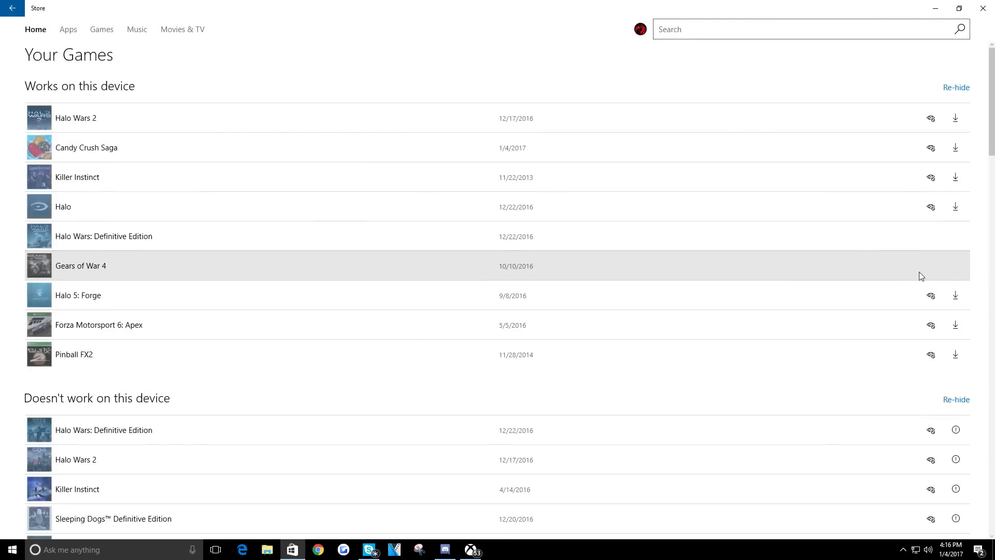
mouse_move(448, 313)
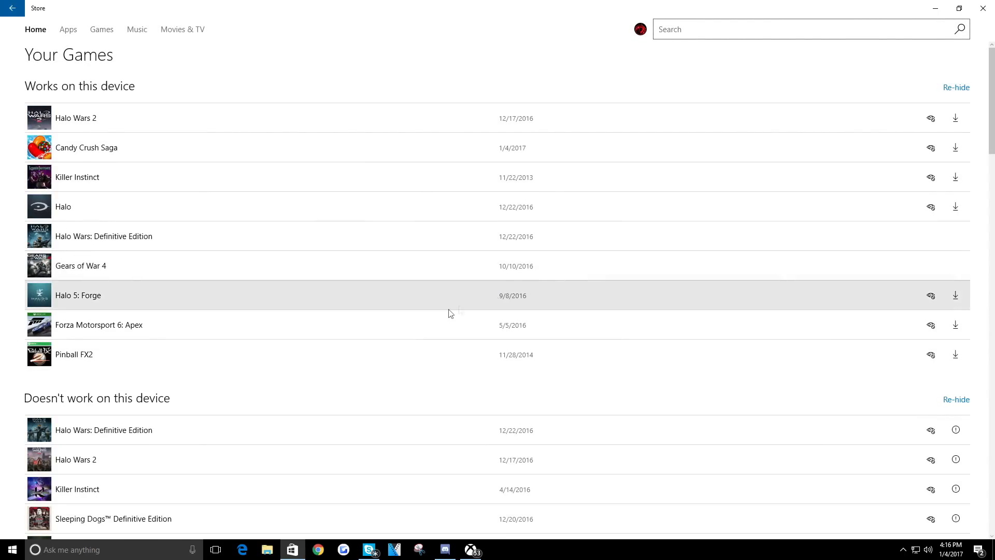
mouse_move(695, 65)
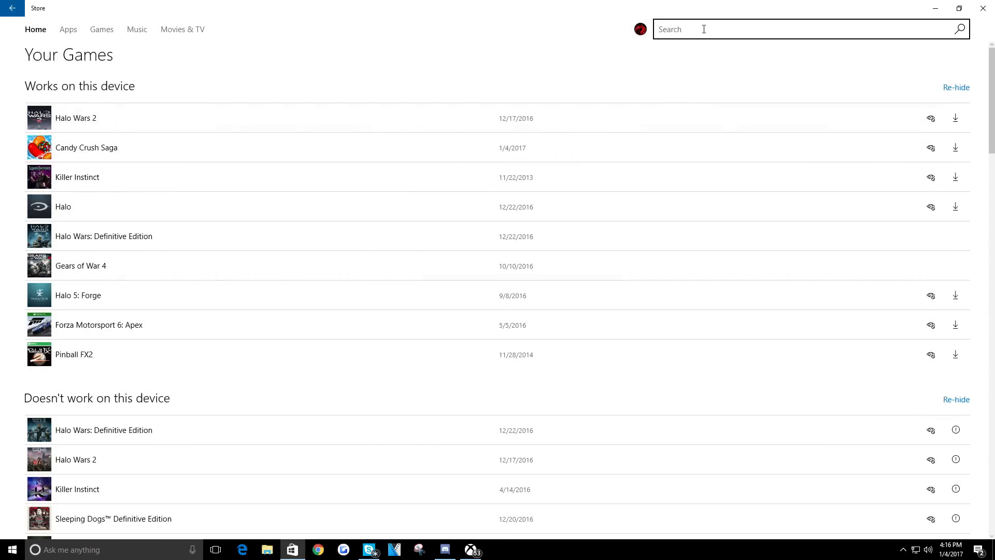
Step: Search 'forza', open Forza Horizon 3's product page and scroll through it
type("forza")
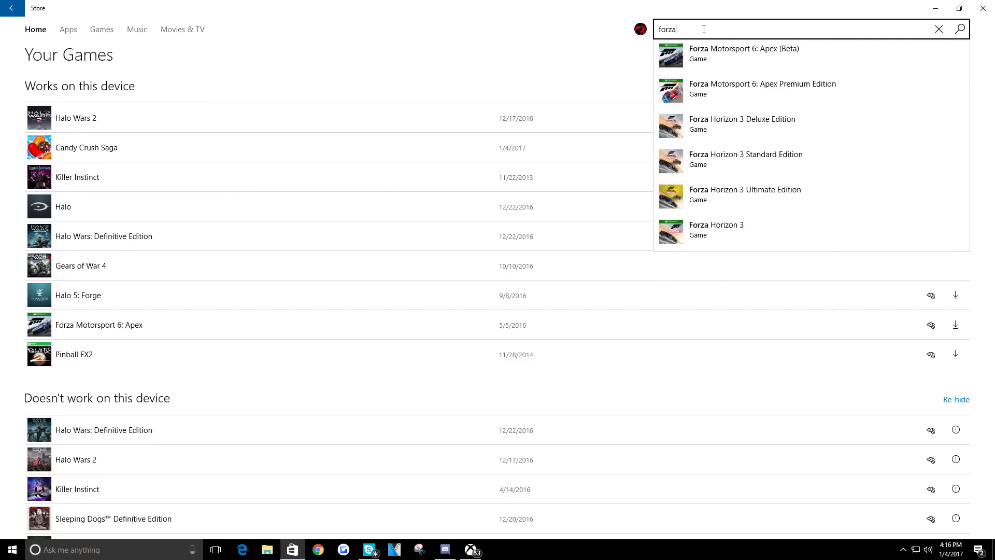
left_click(745, 154)
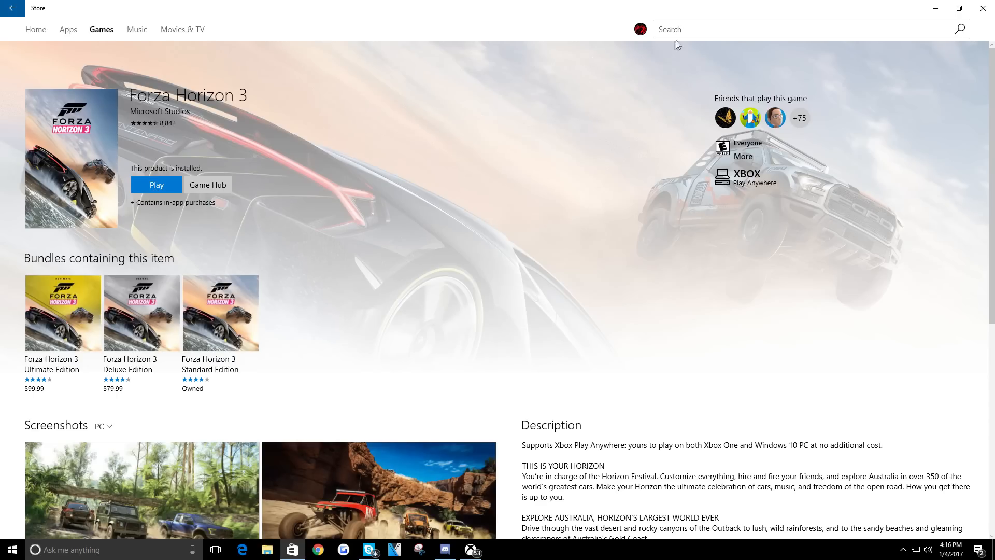
scroll("down", 3)
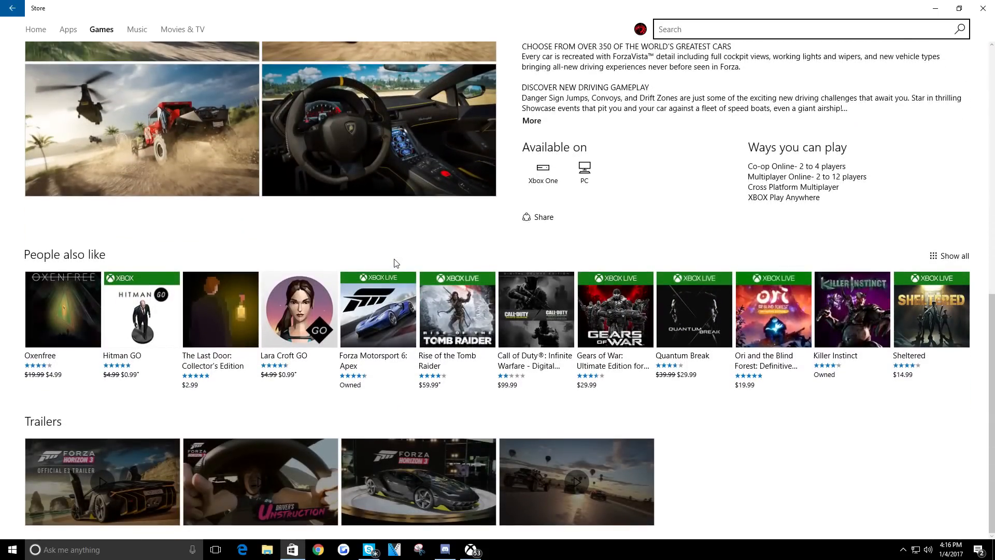
scroll("down", 3)
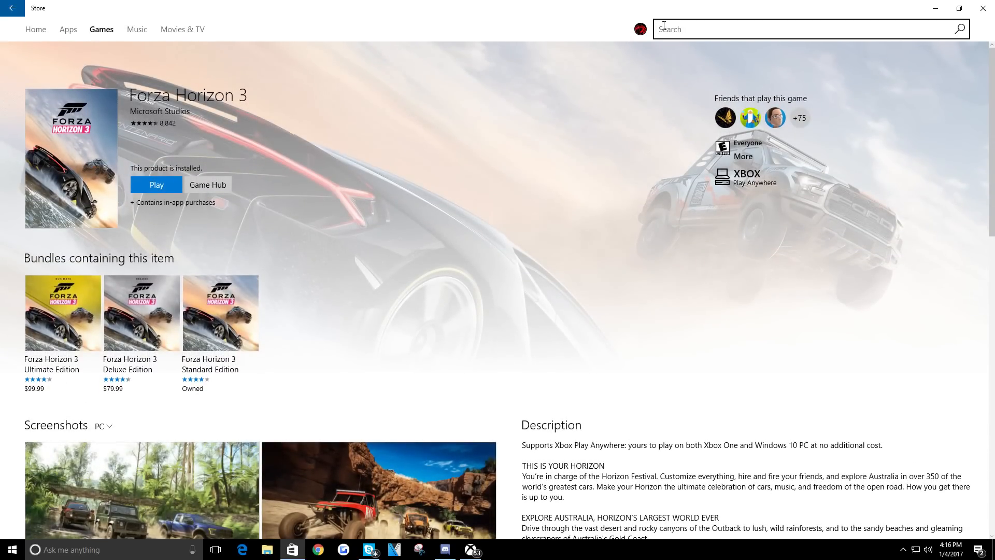
Step: Search for the Blizzard add-on and open the Forza Horizon 3 Blizzard Mountain page
type("forza bliz")
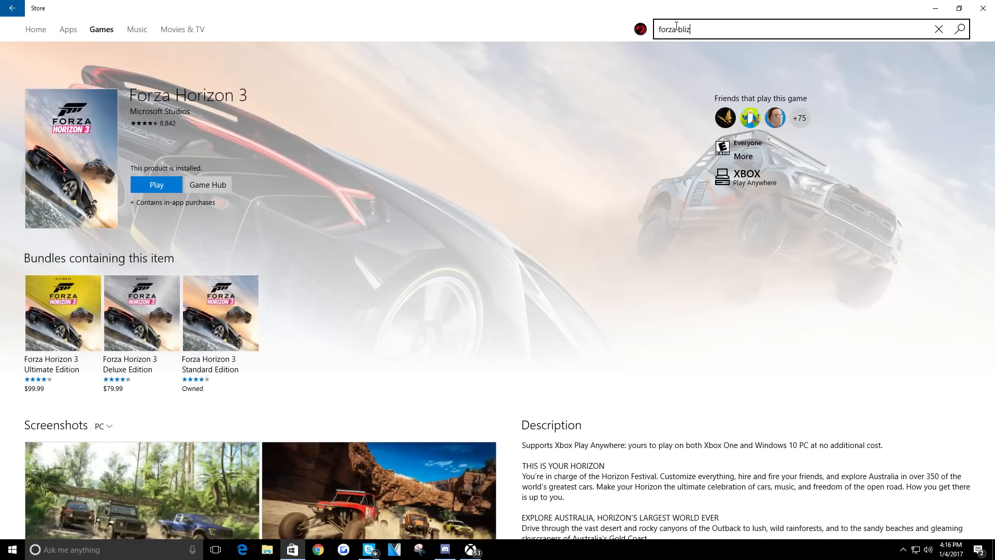
key("enter")
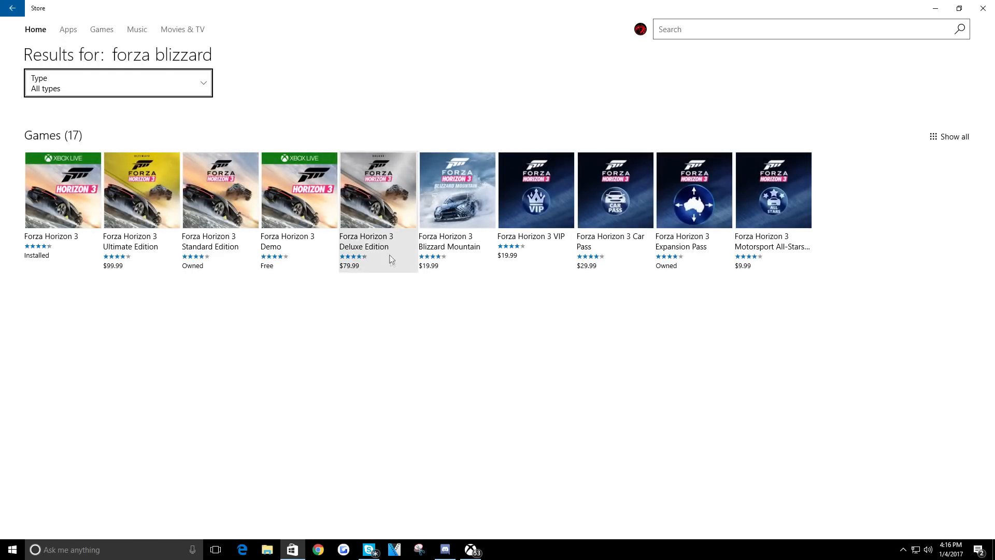
mouse_move(406, 288)
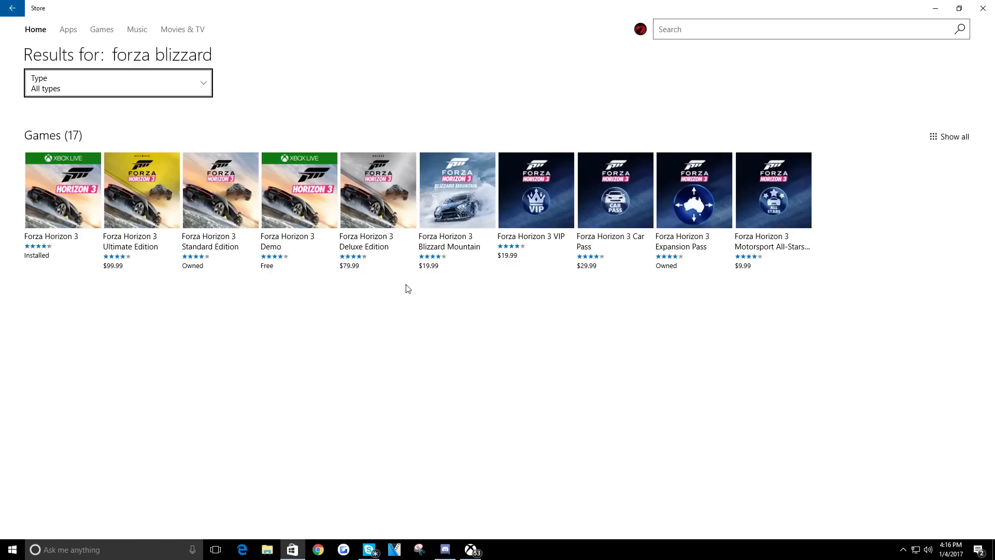
mouse_move(465, 214)
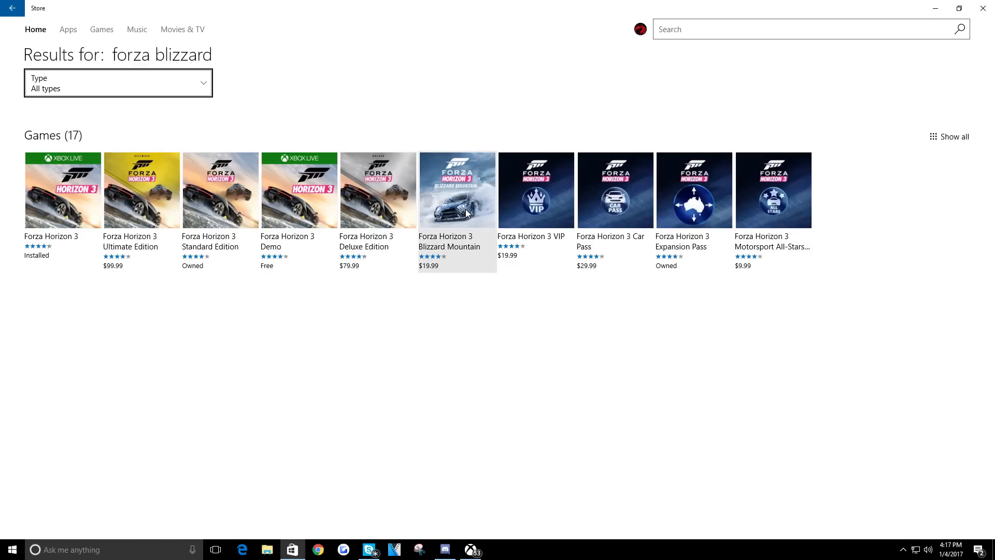
left_click(456, 189)
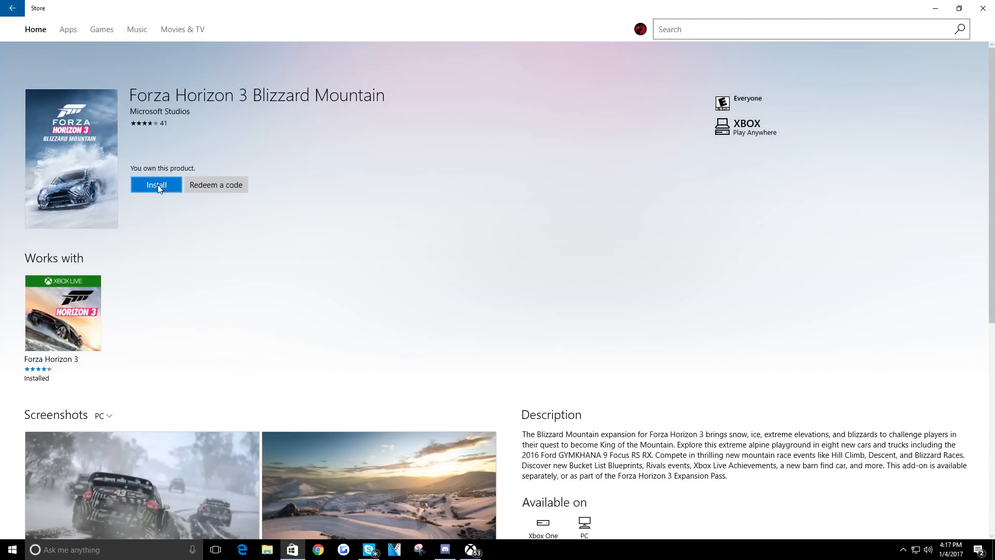
Step: Install the Blizzard Mountain add-on and scroll through its page details
left_click(156, 184)
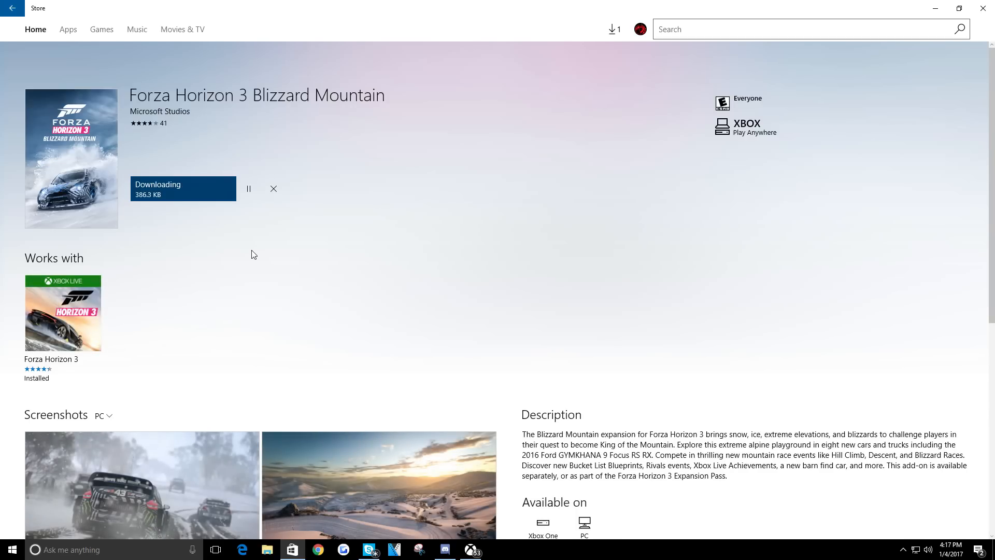
scroll("down", 3)
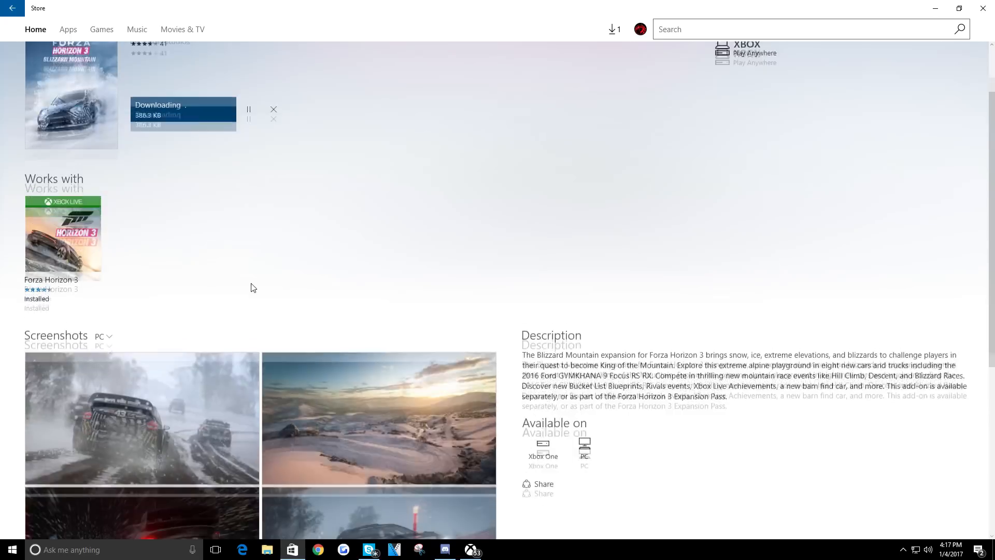
scroll("down", 3)
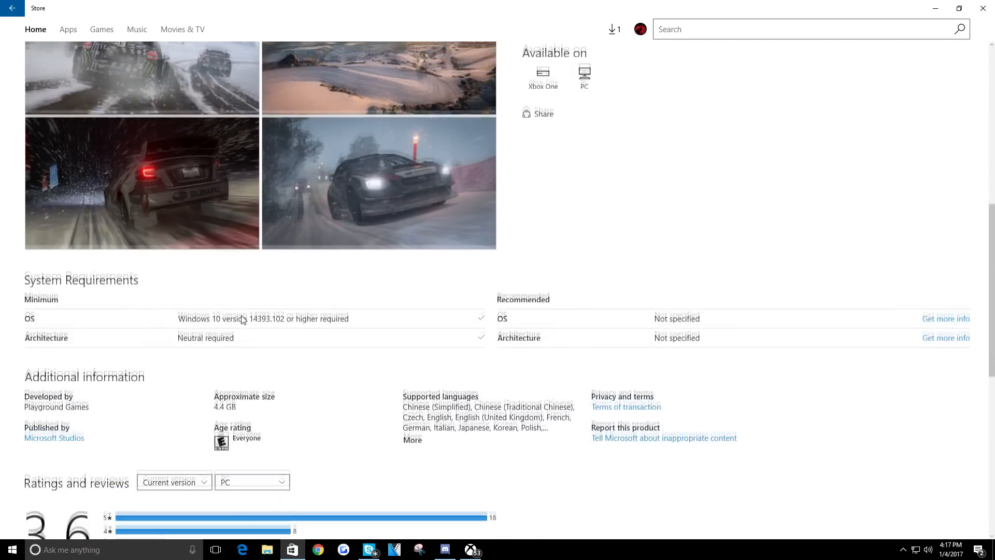
scroll("up", 3)
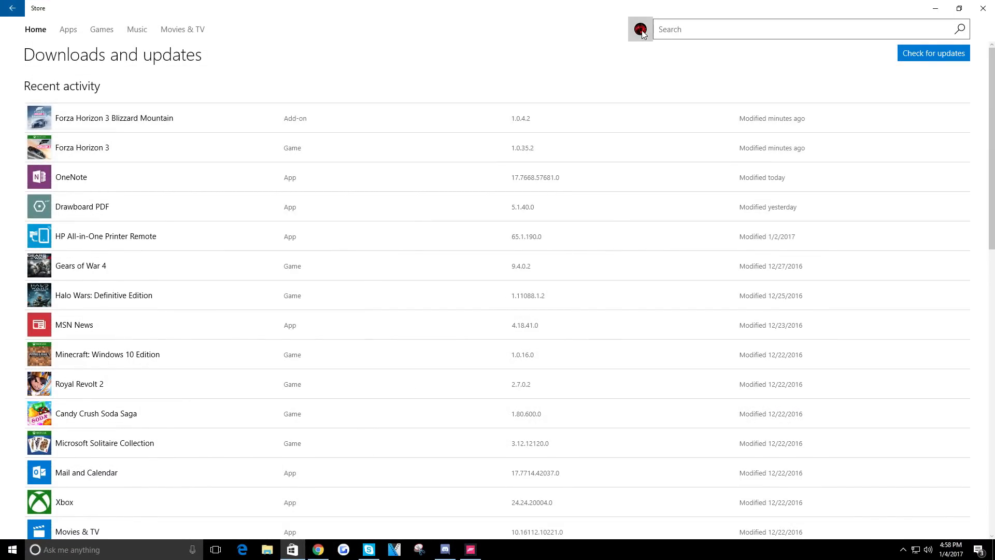
Step: Show all owned games from My Library and scroll through the Your Games list
left_click(640, 29)
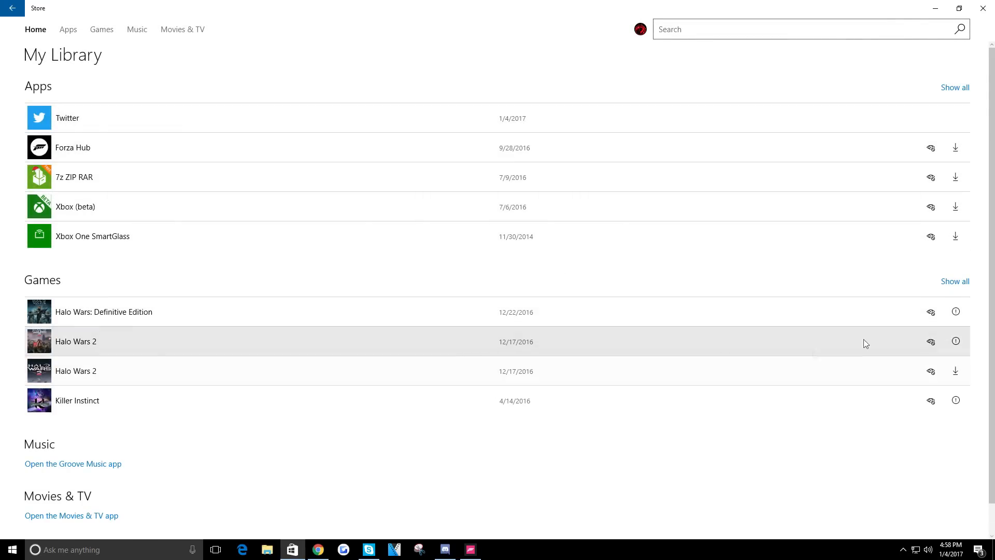
left_click(954, 281)
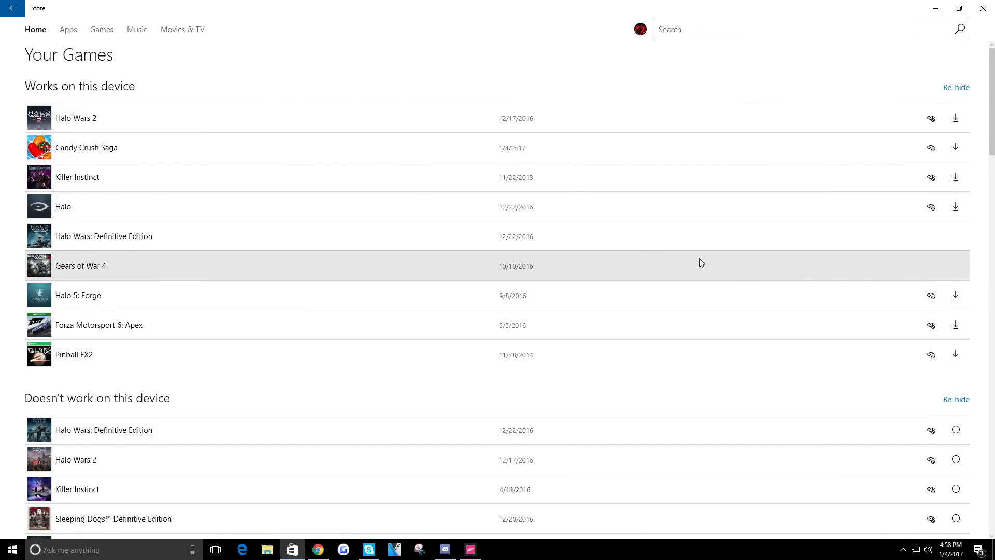
mouse_move(247, 296)
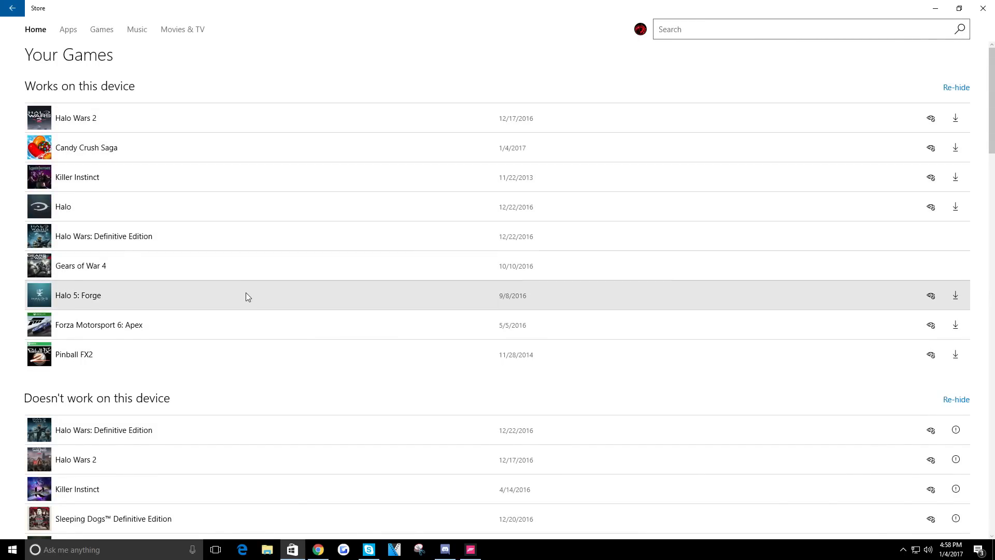
mouse_move(342, 266)
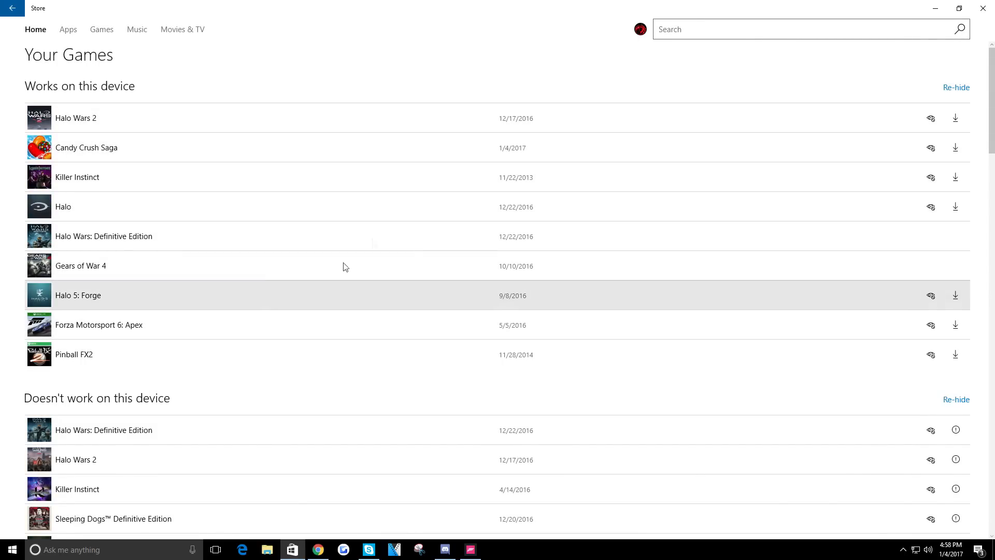
scroll("down", 3)
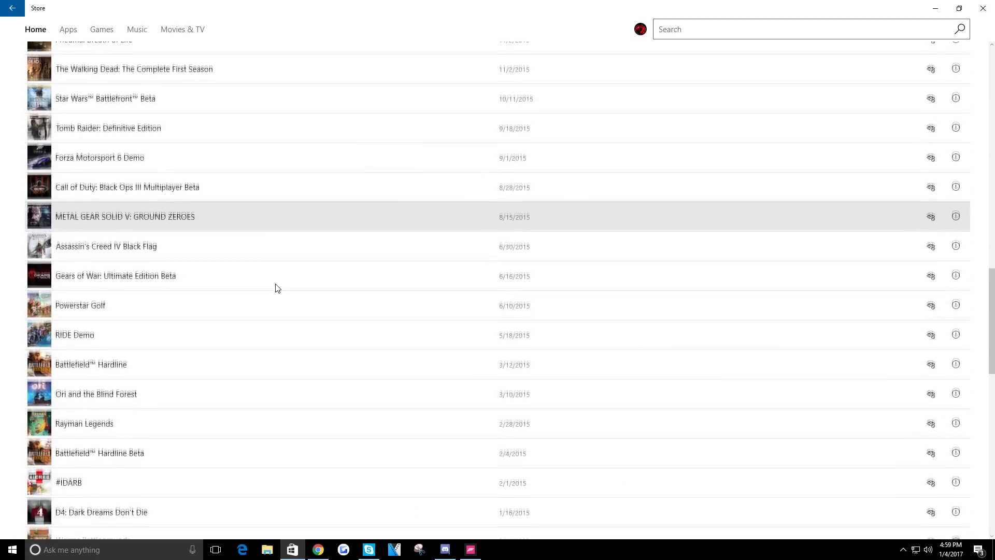
scroll("down", 3)
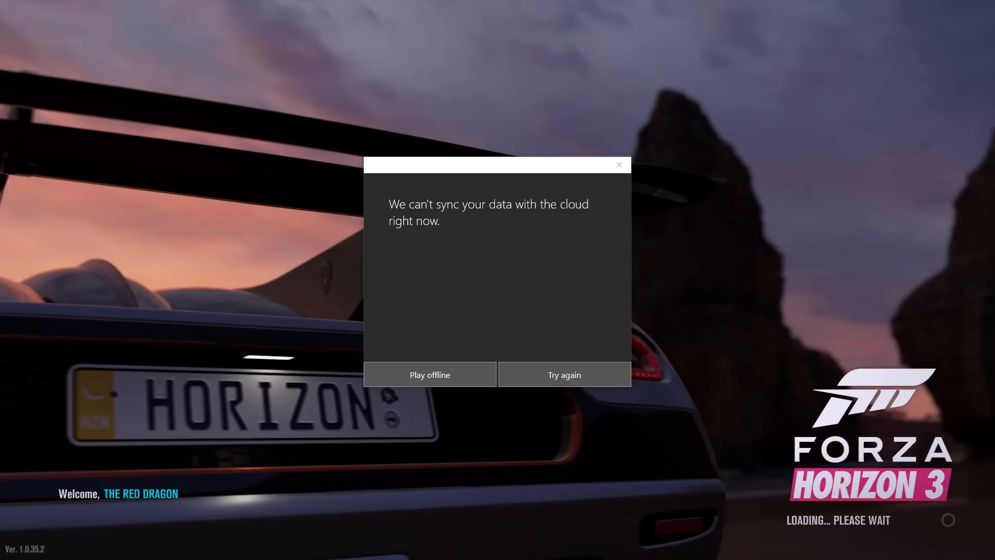
Step: Retry the failed Forza Horizon 3 cloud data sync
left_click(563, 374)
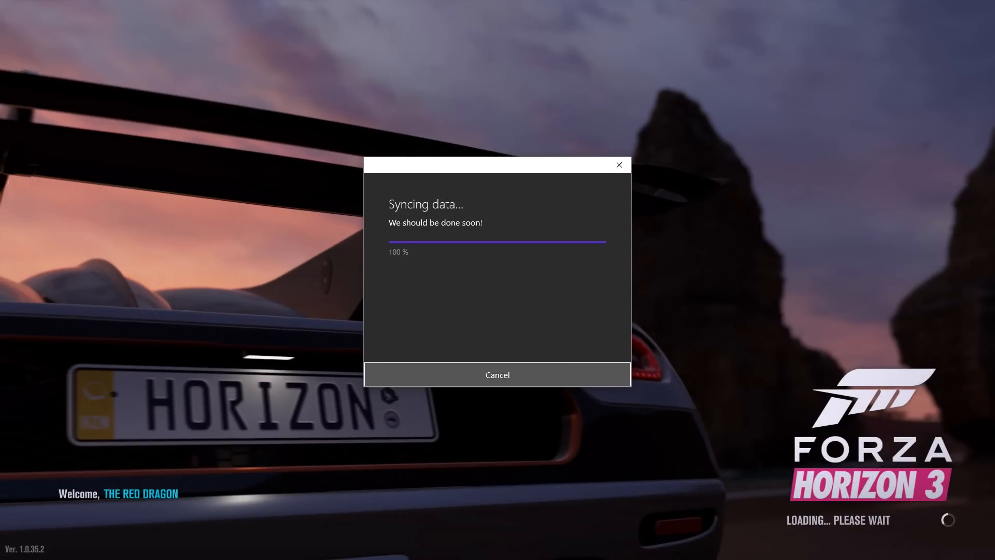